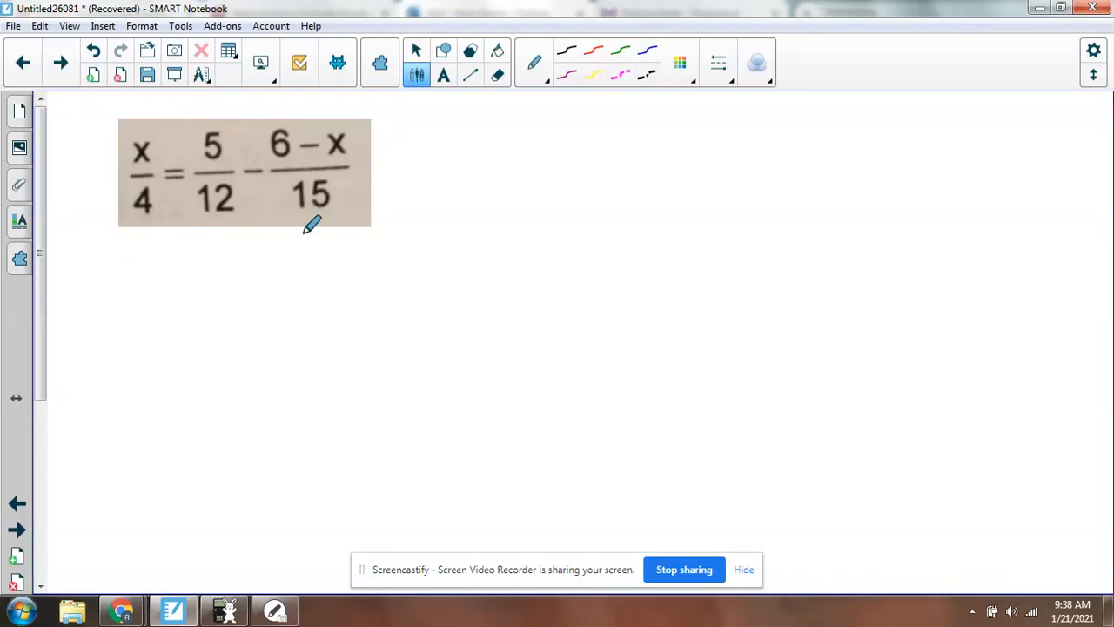
{"action": "mouse_move", "coordinate": [390, 273]}
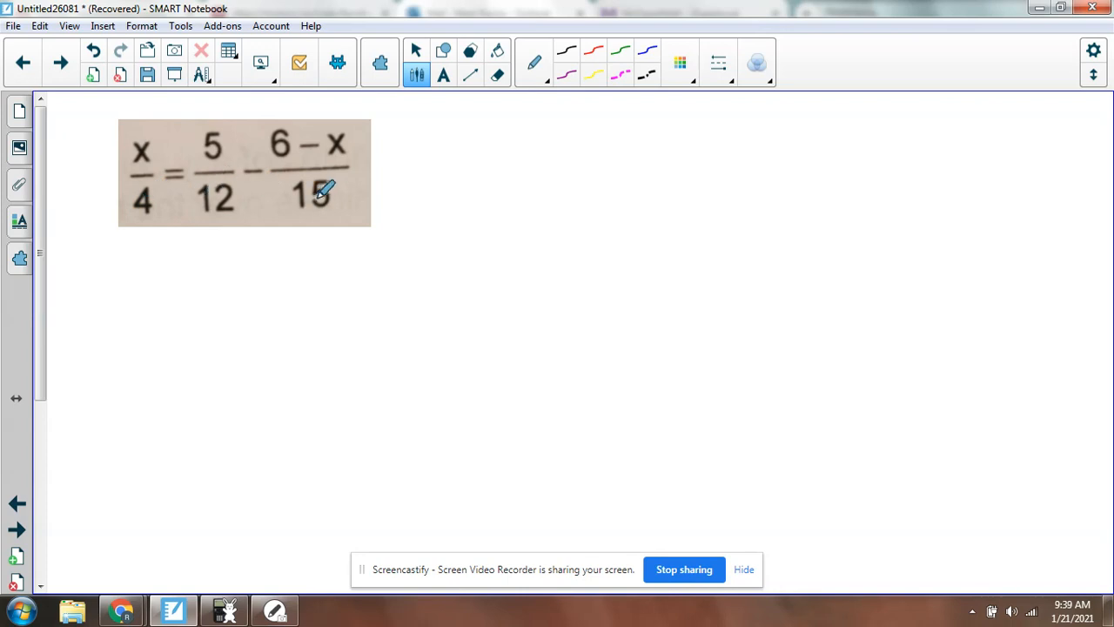
{"action": "mouse_move", "coordinate": [131, 177]}
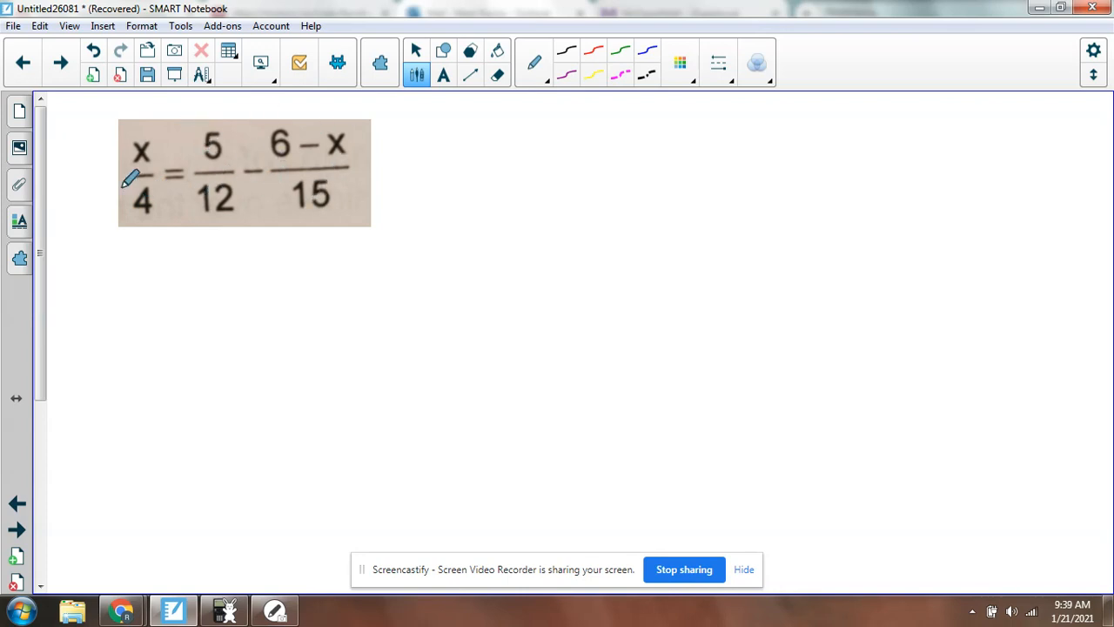
{"action": "mouse_move", "coordinate": [153, 188]}
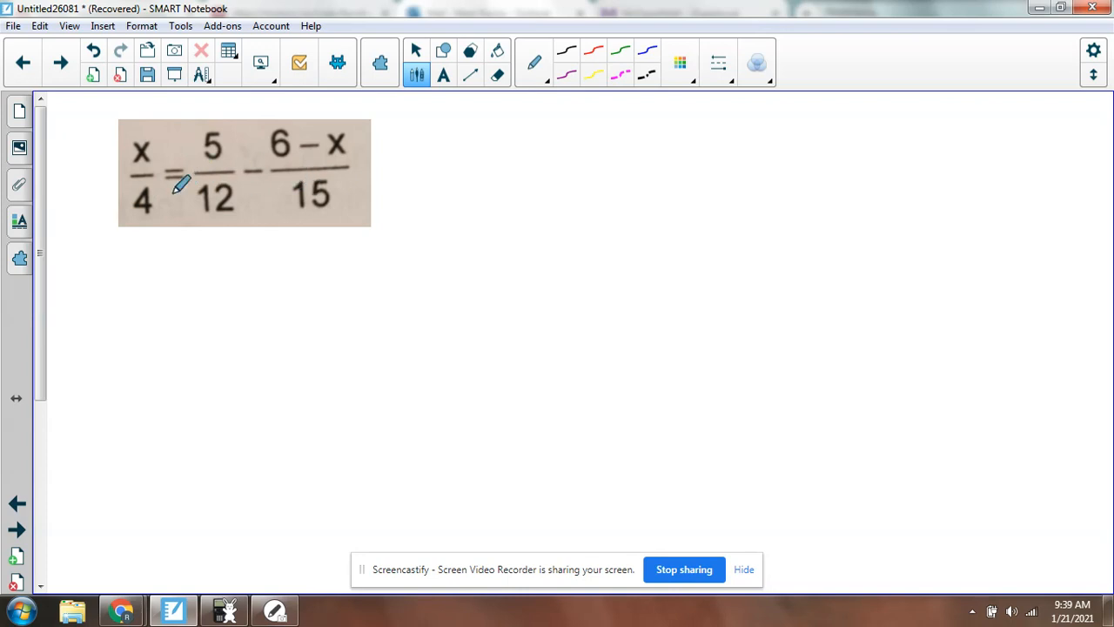
Draw green brackets enclosing the whole equation x/4 = 5/12 − (6−x)/15
{"action": "left_click_drag", "start_coordinate": [131, 130], "coordinate": [136, 223]}
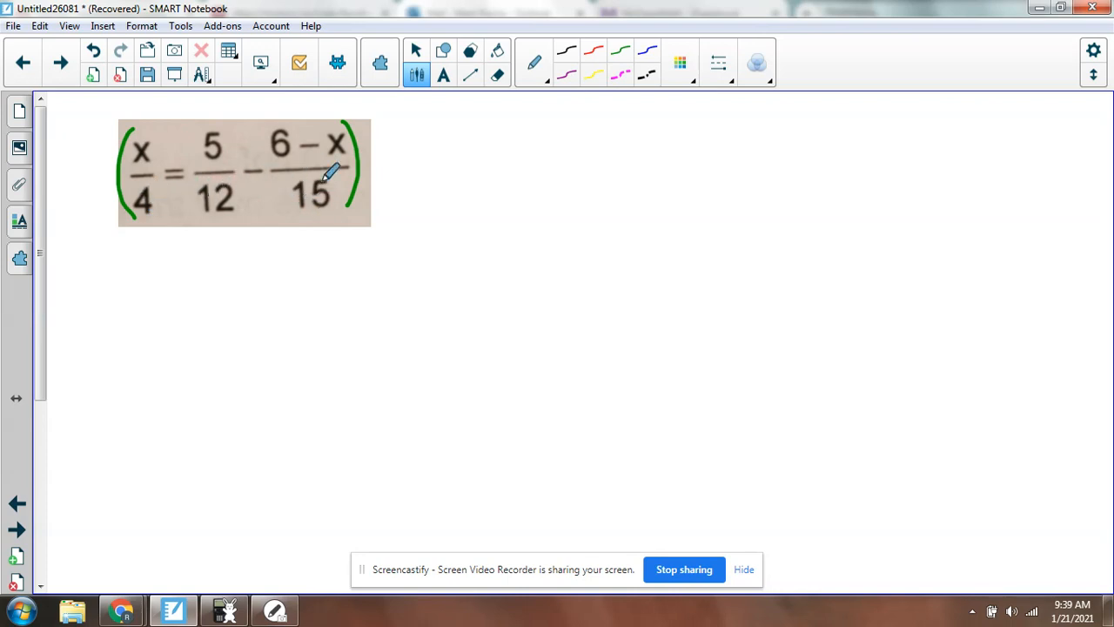
{"action": "mouse_move", "coordinate": [313, 175]}
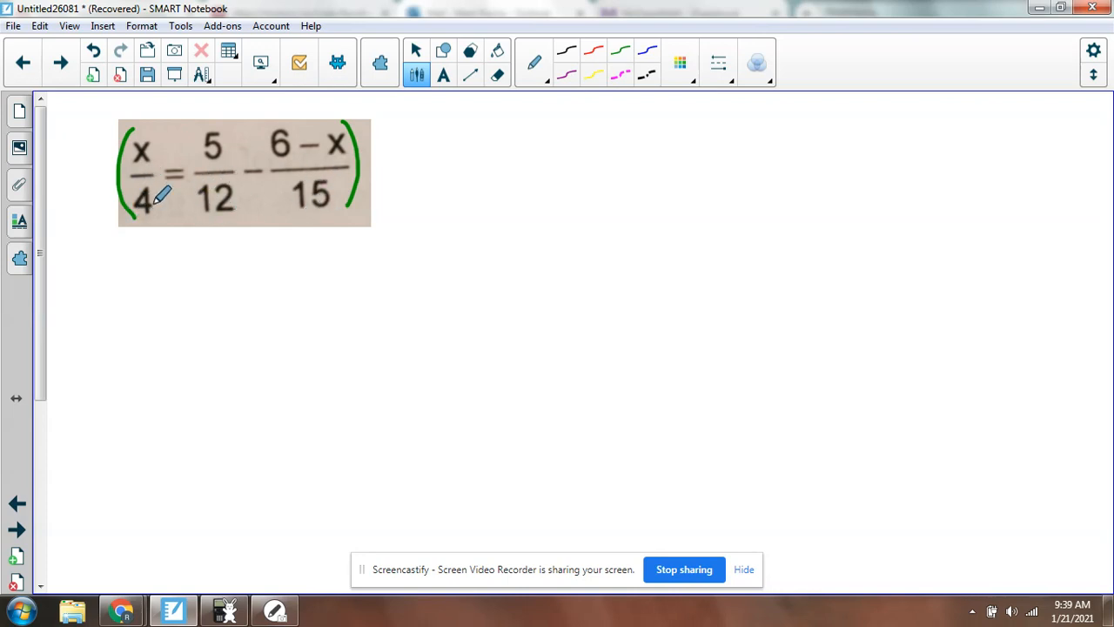
{"action": "mouse_move", "coordinate": [320, 417]}
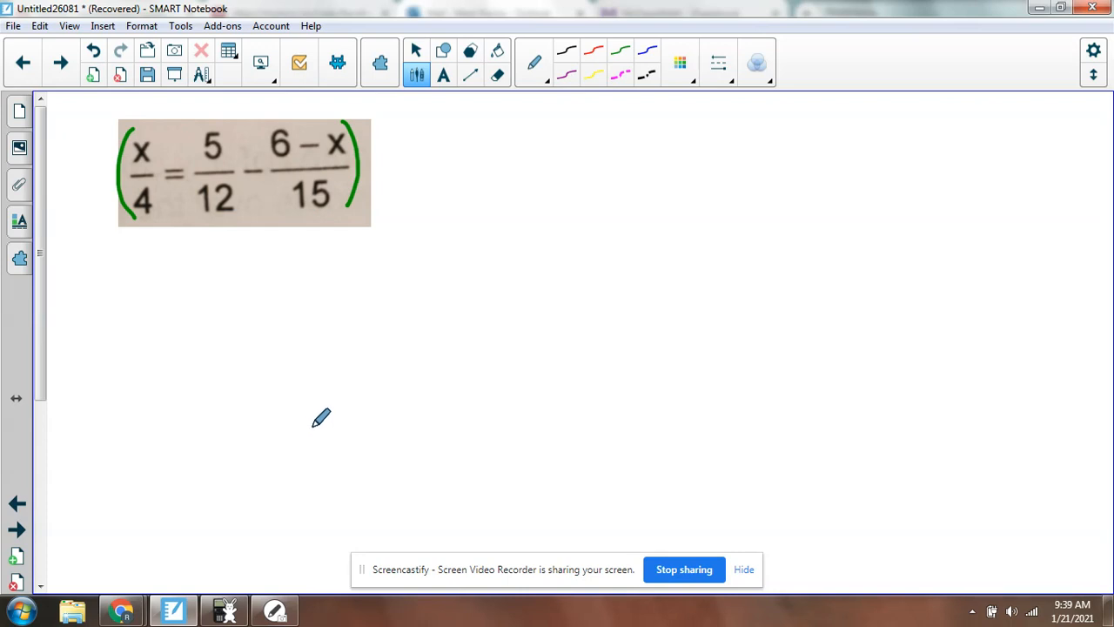
{"action": "mouse_move", "coordinate": [76, 157]}
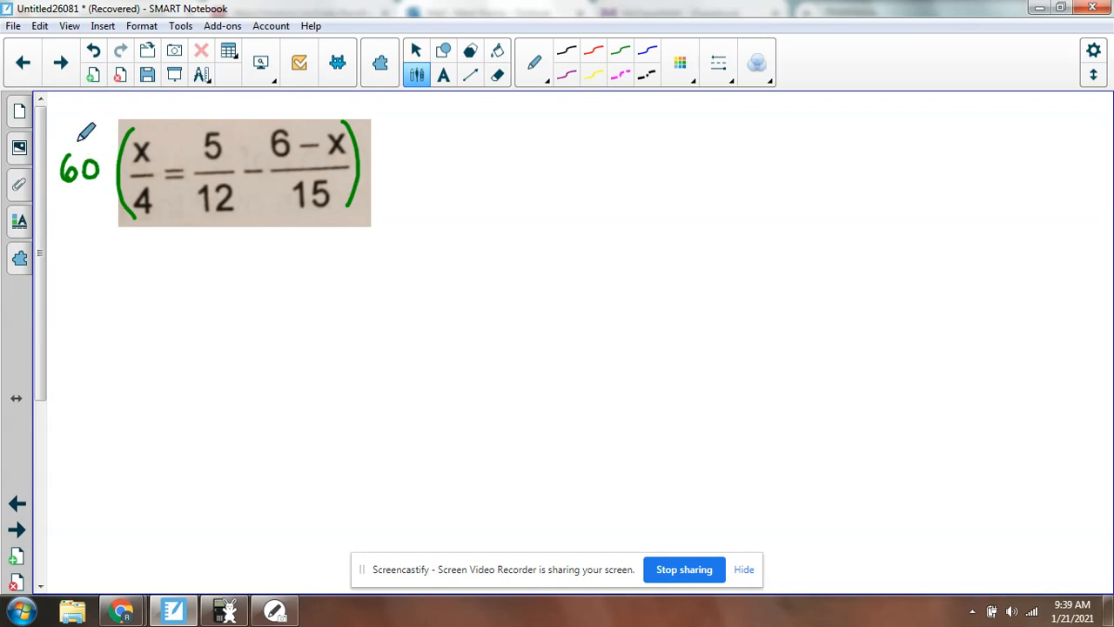
{"action": "mouse_move", "coordinate": [230, 178]}
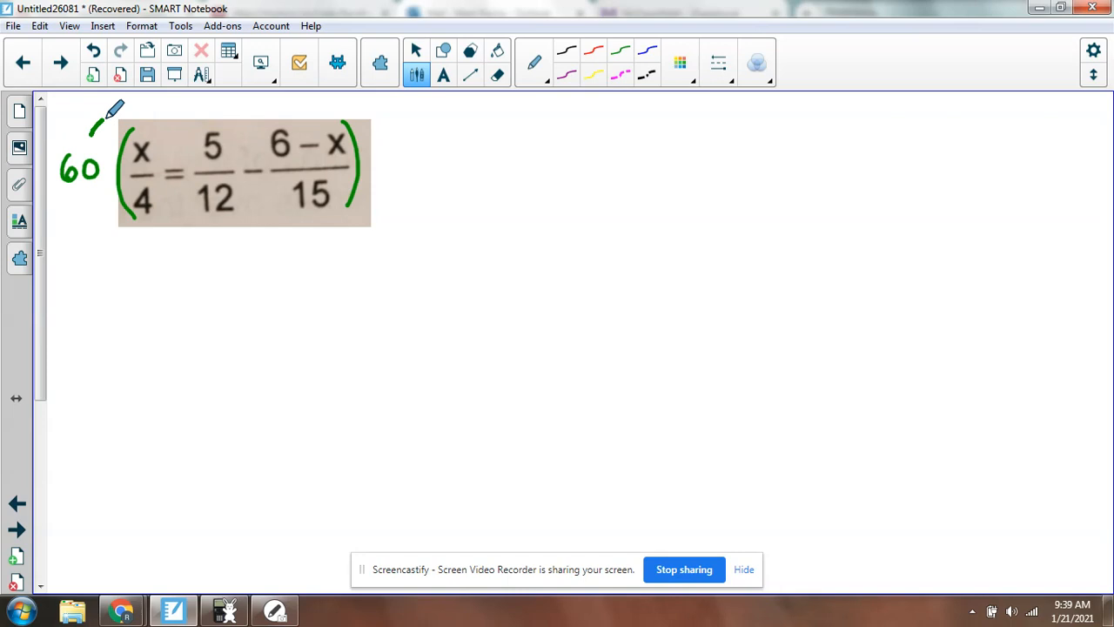
Draw curved arrows from the 60 showing it multiplies each term inside the brackets
{"action": "left_click_drag", "start_coordinate": [95, 122], "coordinate": [209, 119]}
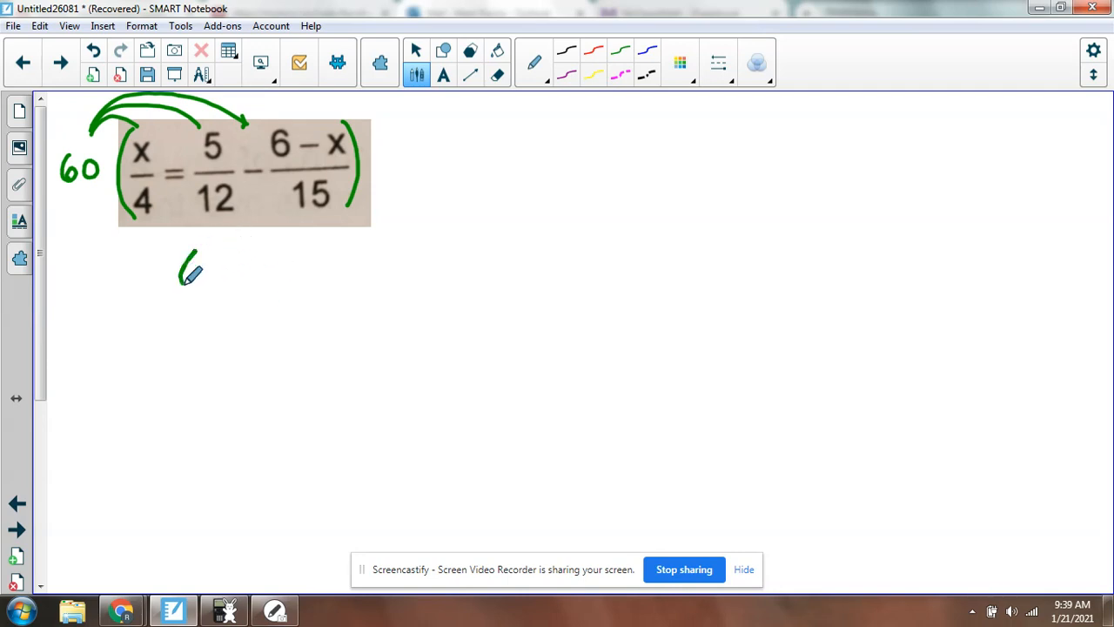
Handwrite the multiplied terms 60x/4, 300/12 and 60(6−x)/15 beneath the original equation
{"action": "left_click_drag", "start_coordinate": [183, 261], "coordinate": [253, 279]}
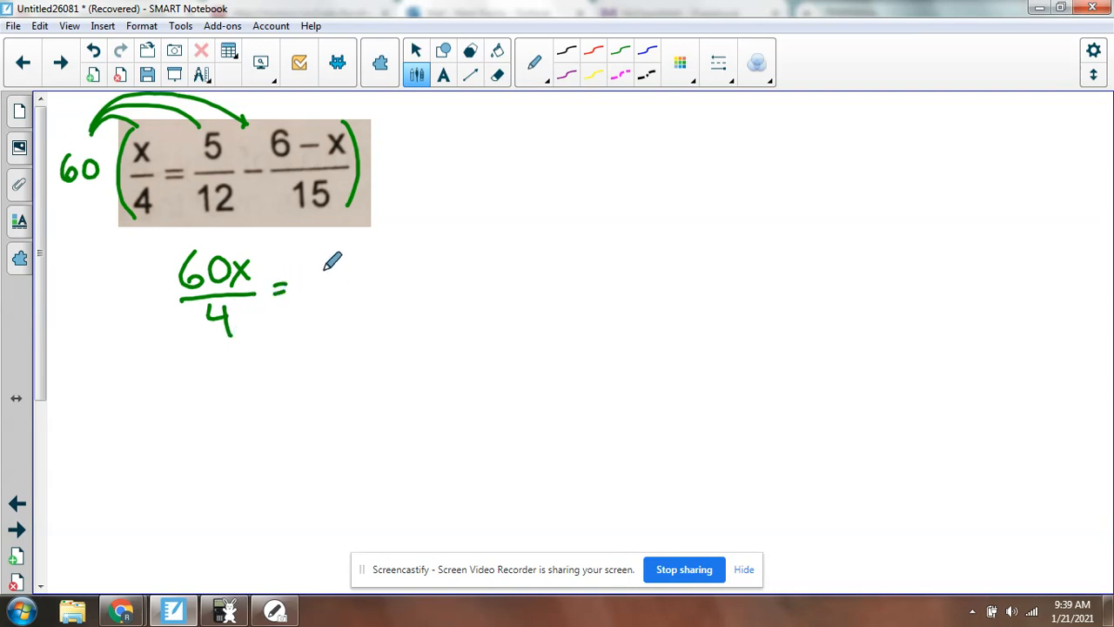
{"action": "left_click_drag", "start_coordinate": [317, 279], "coordinate": [329, 253]}
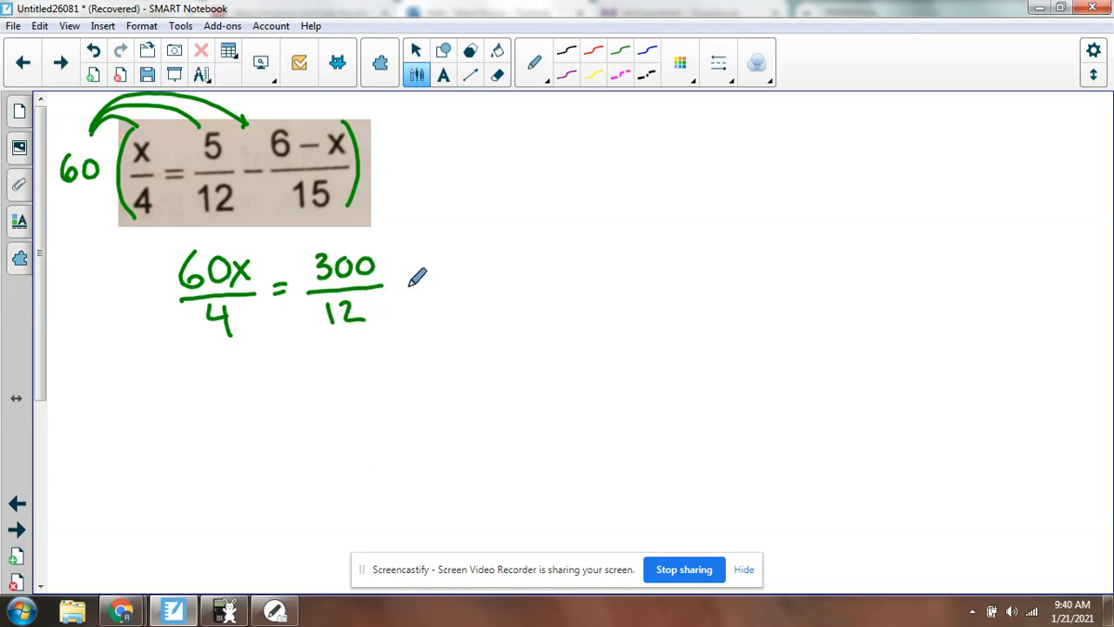
{"action": "left_click_drag", "start_coordinate": [409, 270], "coordinate": [470, 261]}
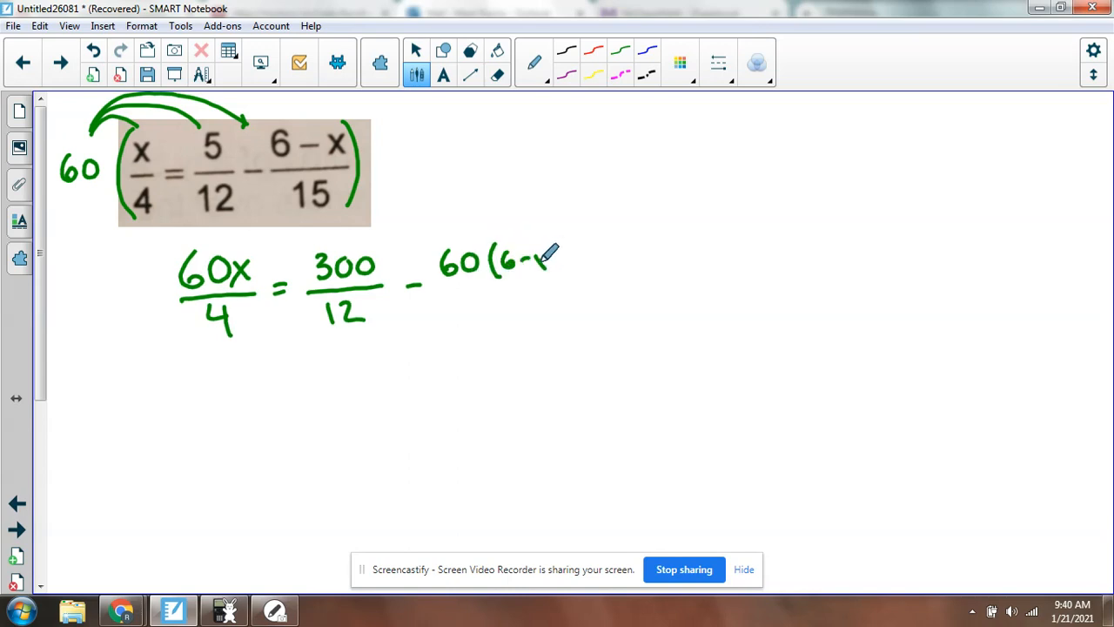
{"action": "left_click_drag", "start_coordinate": [549, 253], "coordinate": [453, 282]}
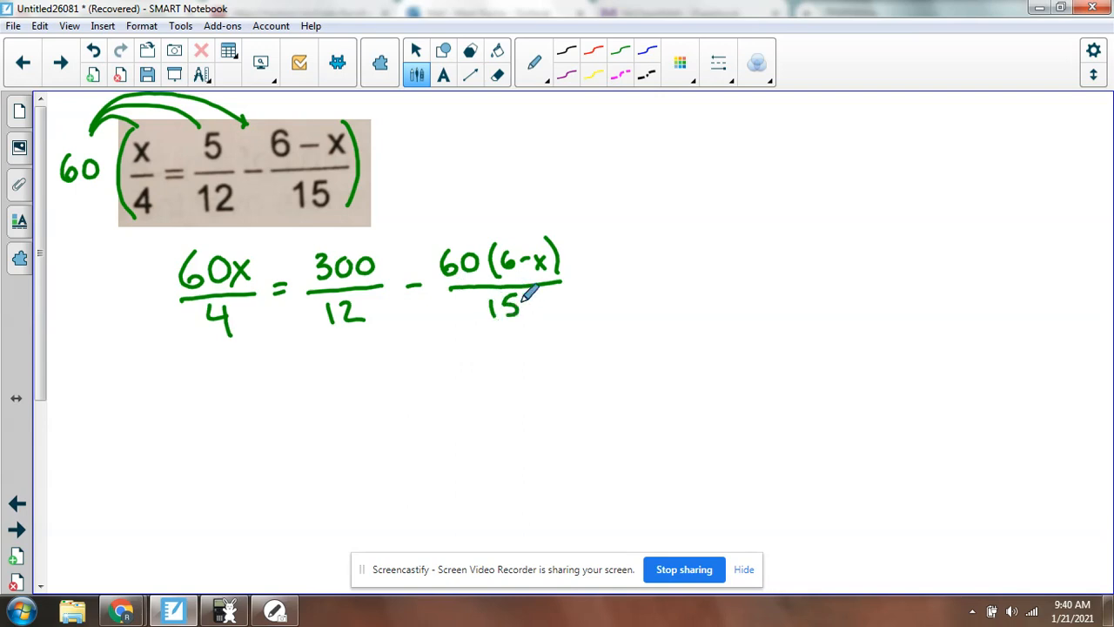
Switch pen colour and cross out the common factors in 60x over 4
{"action": "left_click", "coordinate": [679, 63]}
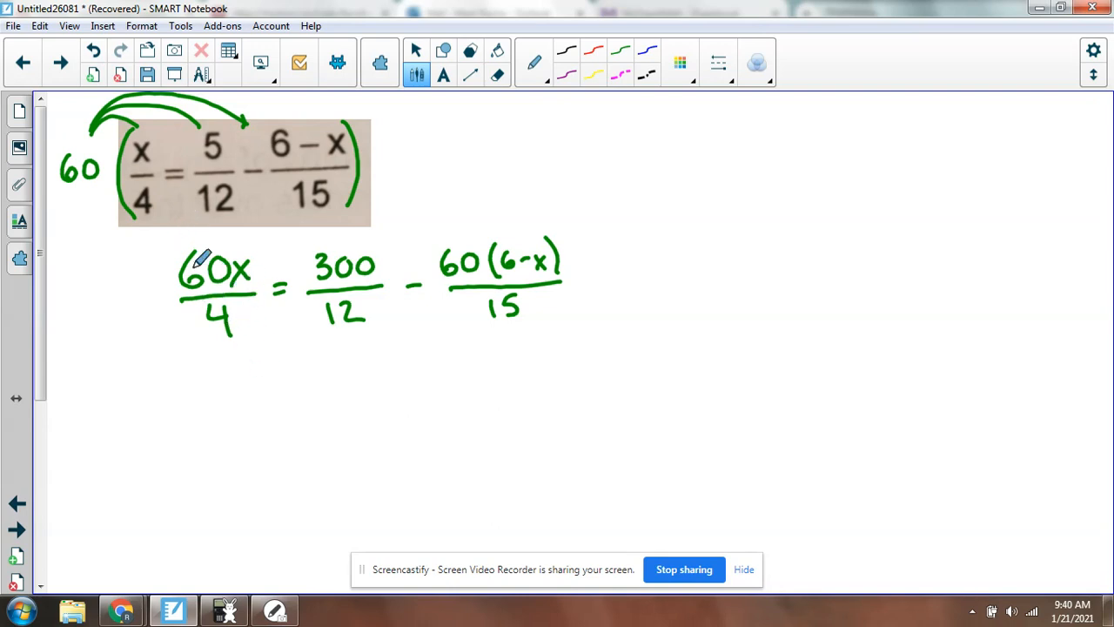
{"action": "left_click_drag", "start_coordinate": [178, 258], "coordinate": [248, 335]}
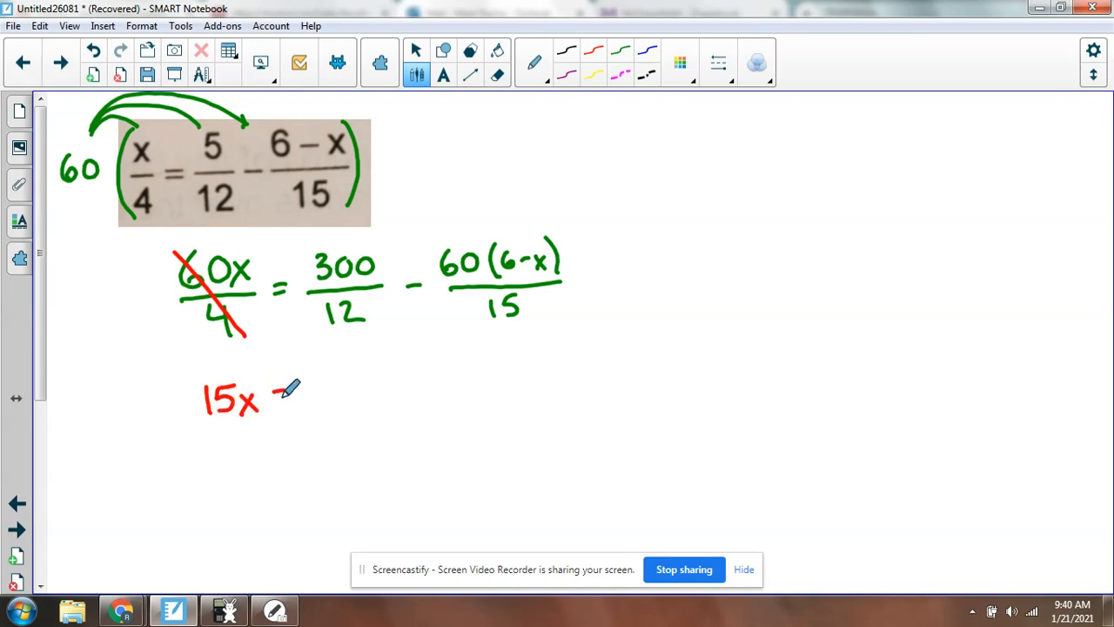
Write the simplified line 15x = 25 − 24 + 4x in red below the cancelled terms
{"action": "left_click_drag", "start_coordinate": [275, 397], "coordinate": [292, 415]}
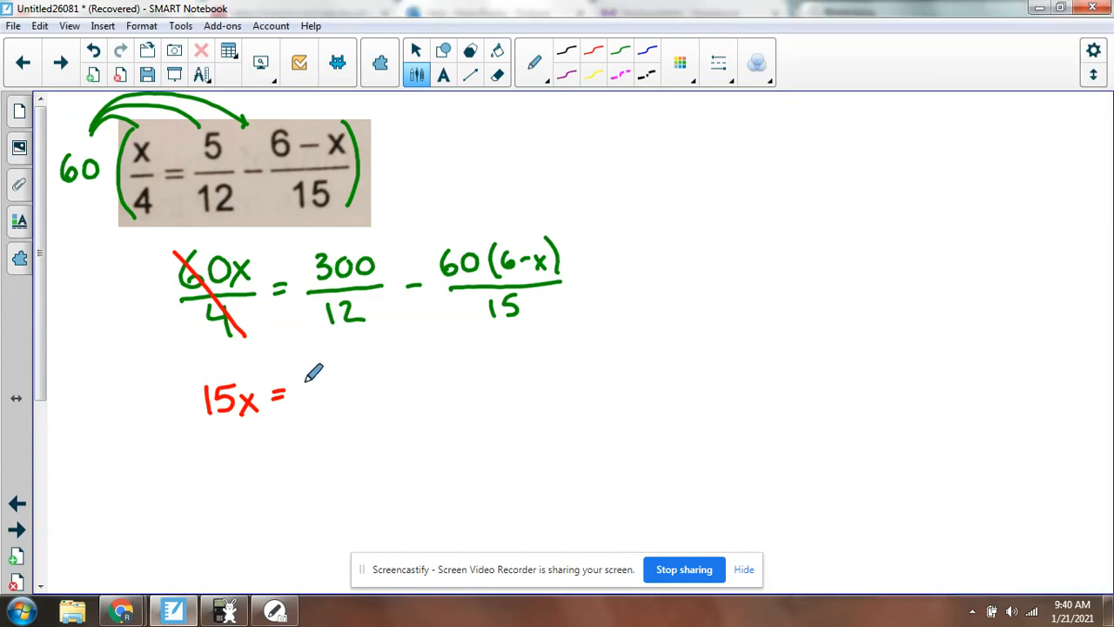
{"action": "left_click_drag", "start_coordinate": [310, 383], "coordinate": [327, 414]}
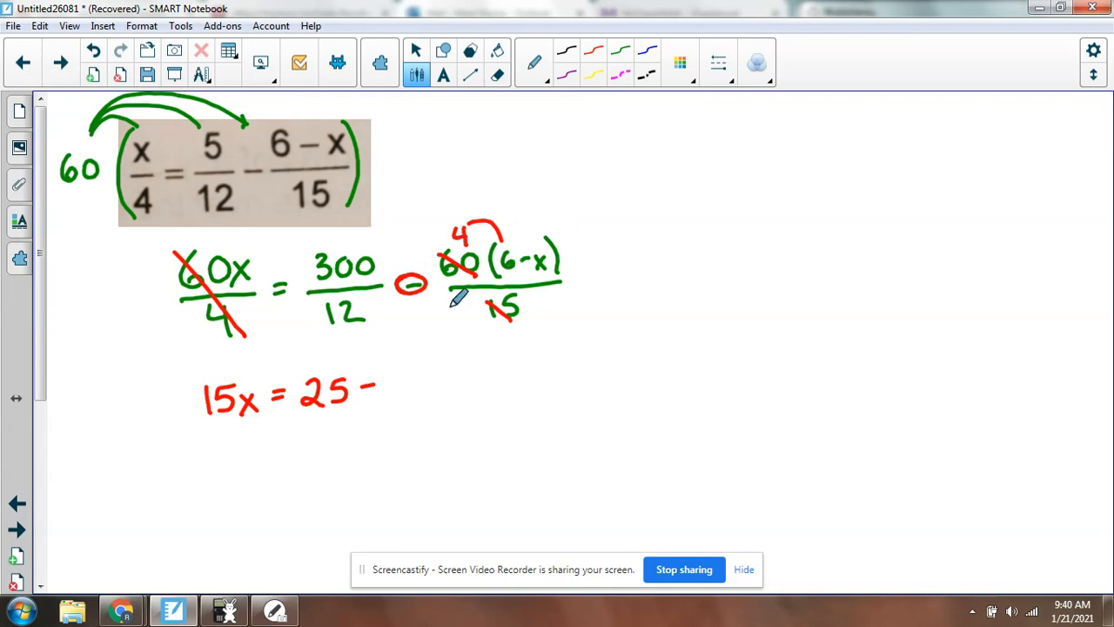
{"action": "left_click_drag", "start_coordinate": [383, 401], "coordinate": [400, 383]}
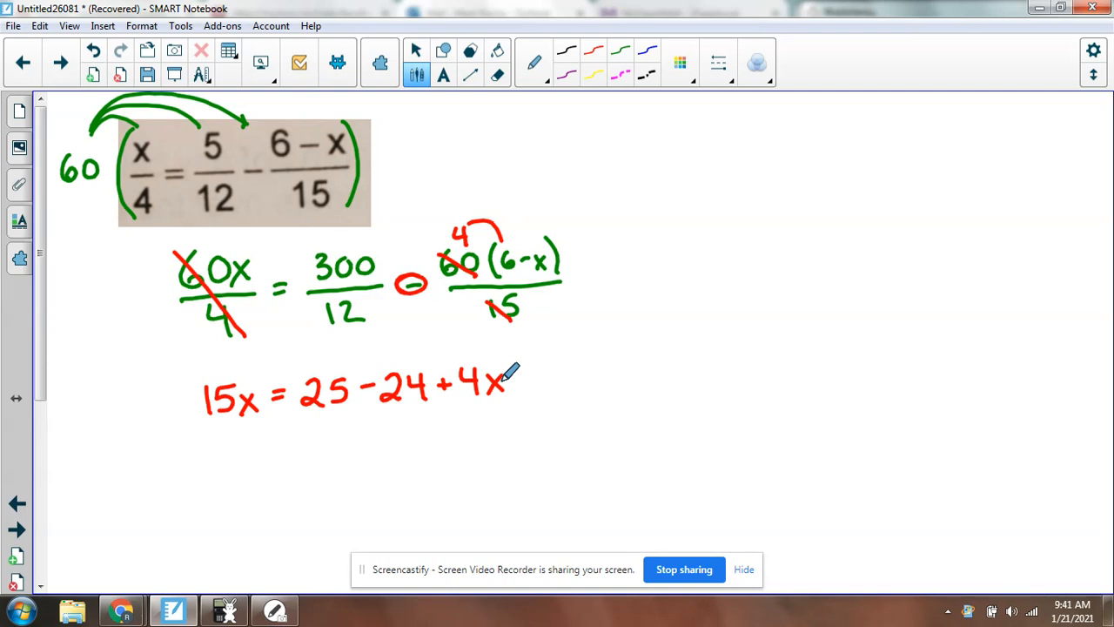
{"action": "left_click", "coordinate": [679, 63]}
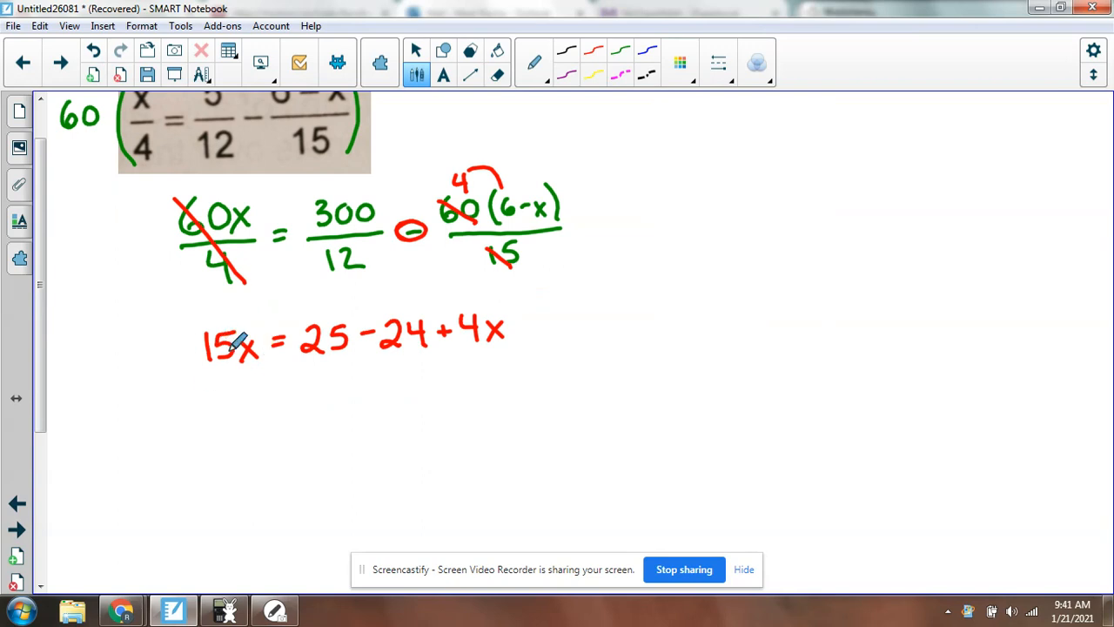
{"action": "mouse_move", "coordinate": [505, 303]}
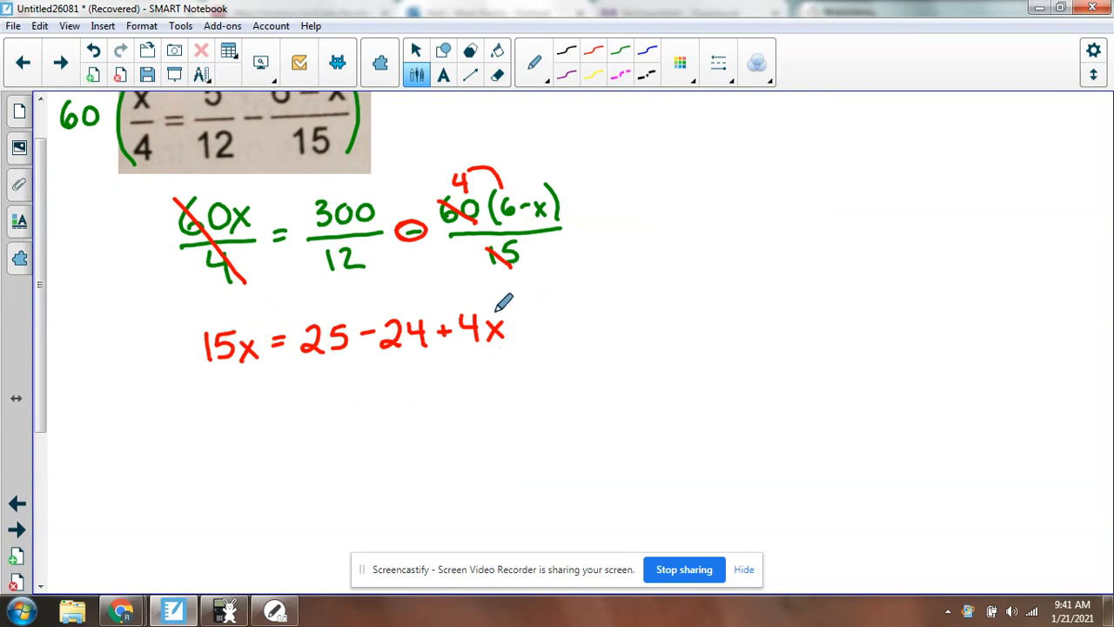
{"action": "mouse_move", "coordinate": [484, 289]}
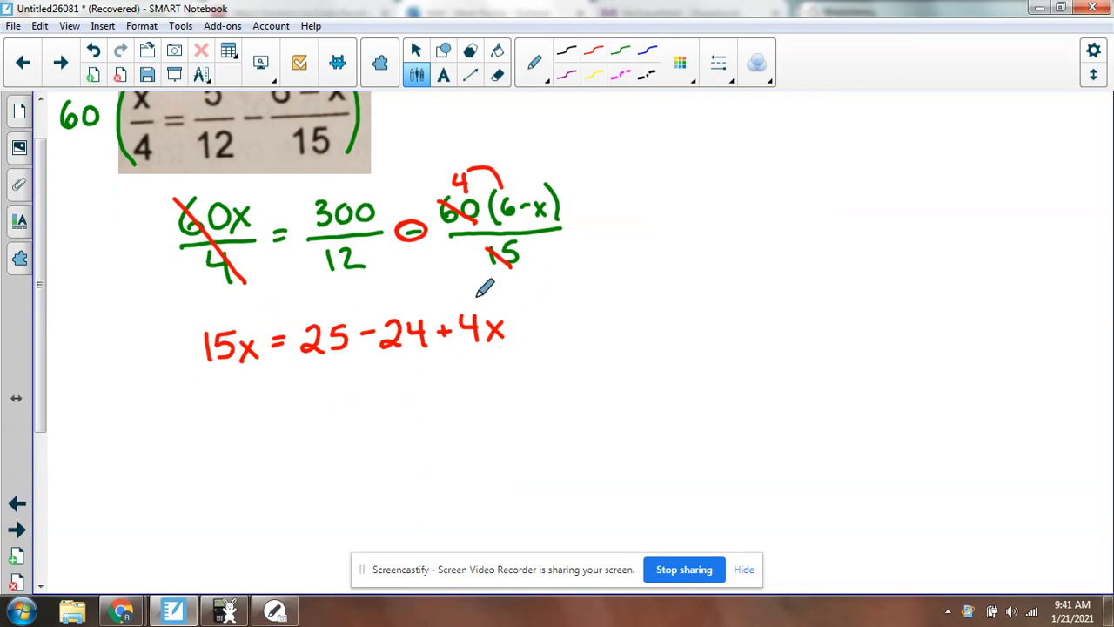
Write −4x beneath both sides in blue to reduce the equation toward 11x = 1
{"action": "left_click_drag", "start_coordinate": [449, 366], "coordinate": [496, 366]}
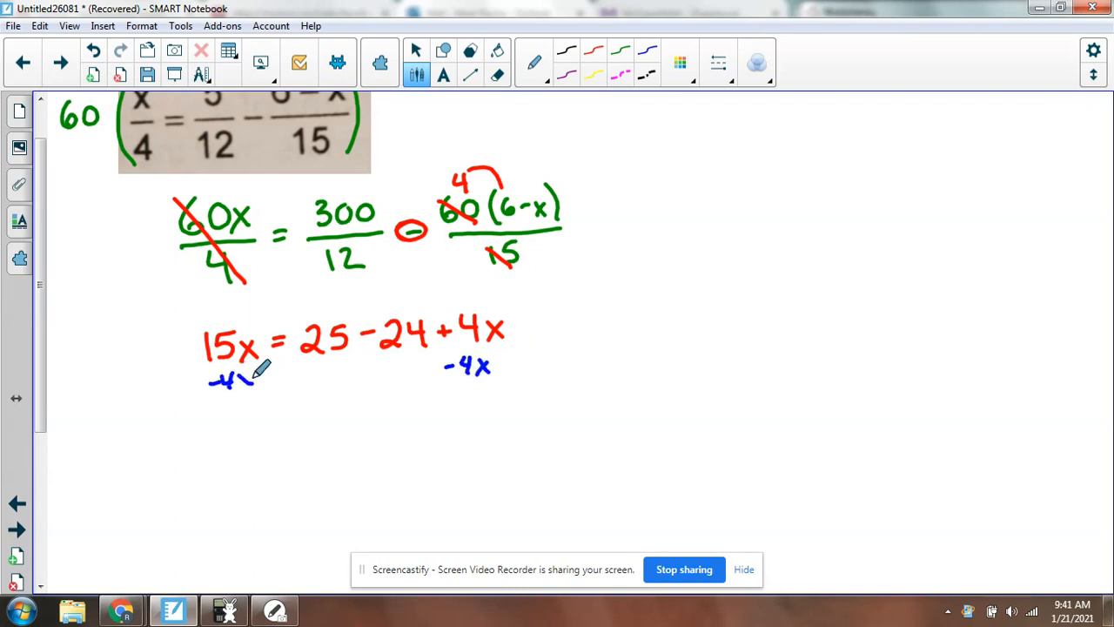
{"action": "left_click_drag", "start_coordinate": [487, 317], "coordinate": [462, 369]}
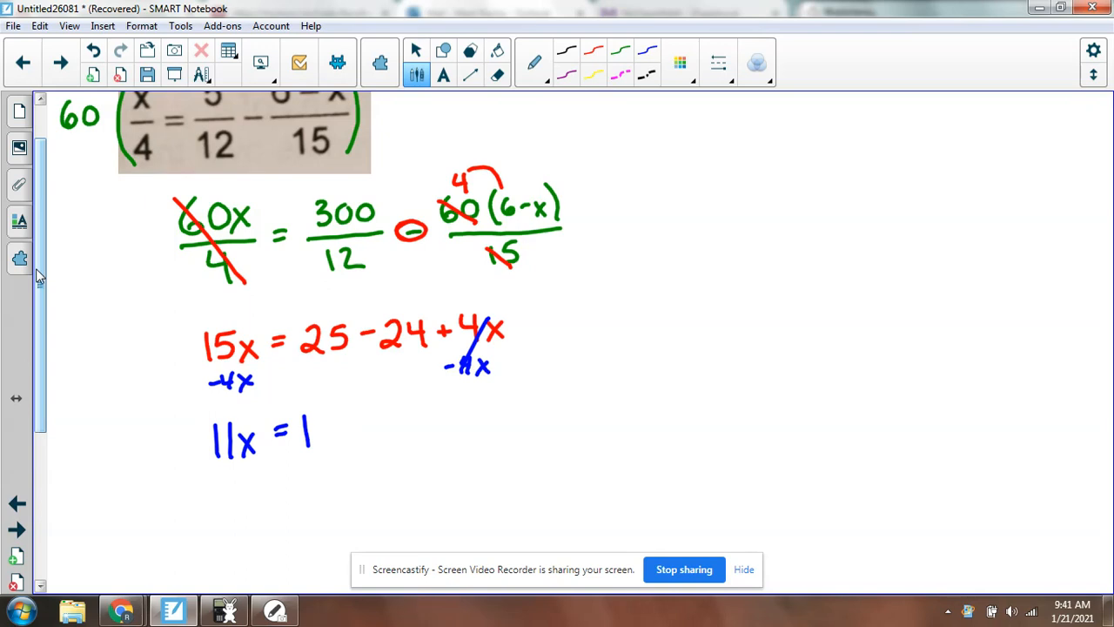
{"action": "scroll", "scroll_direction": "down", "scroll_amount": 3}
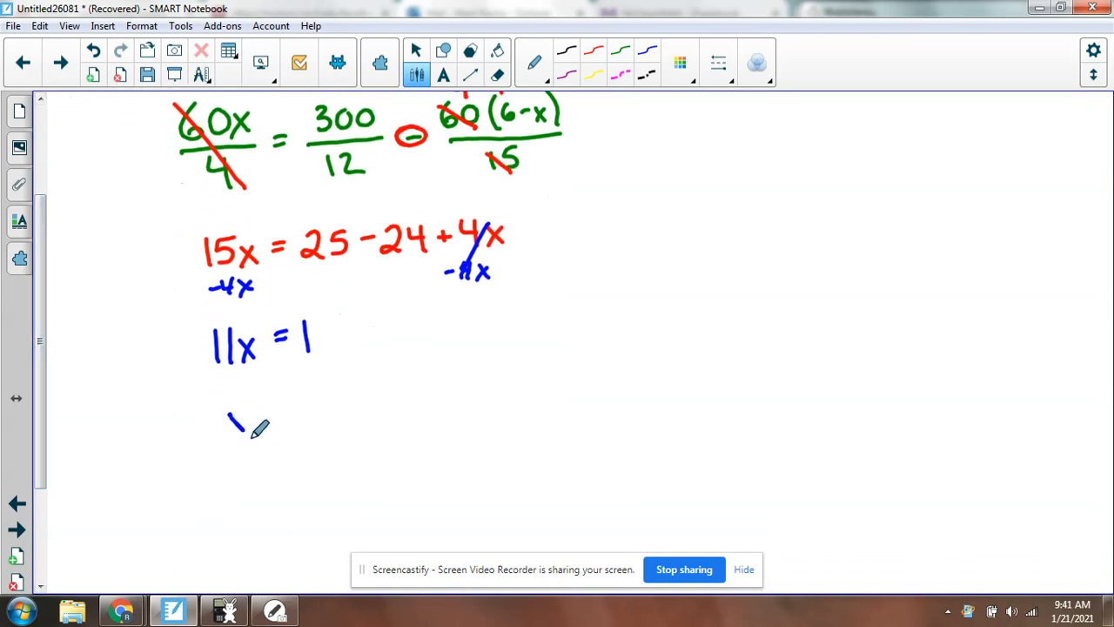